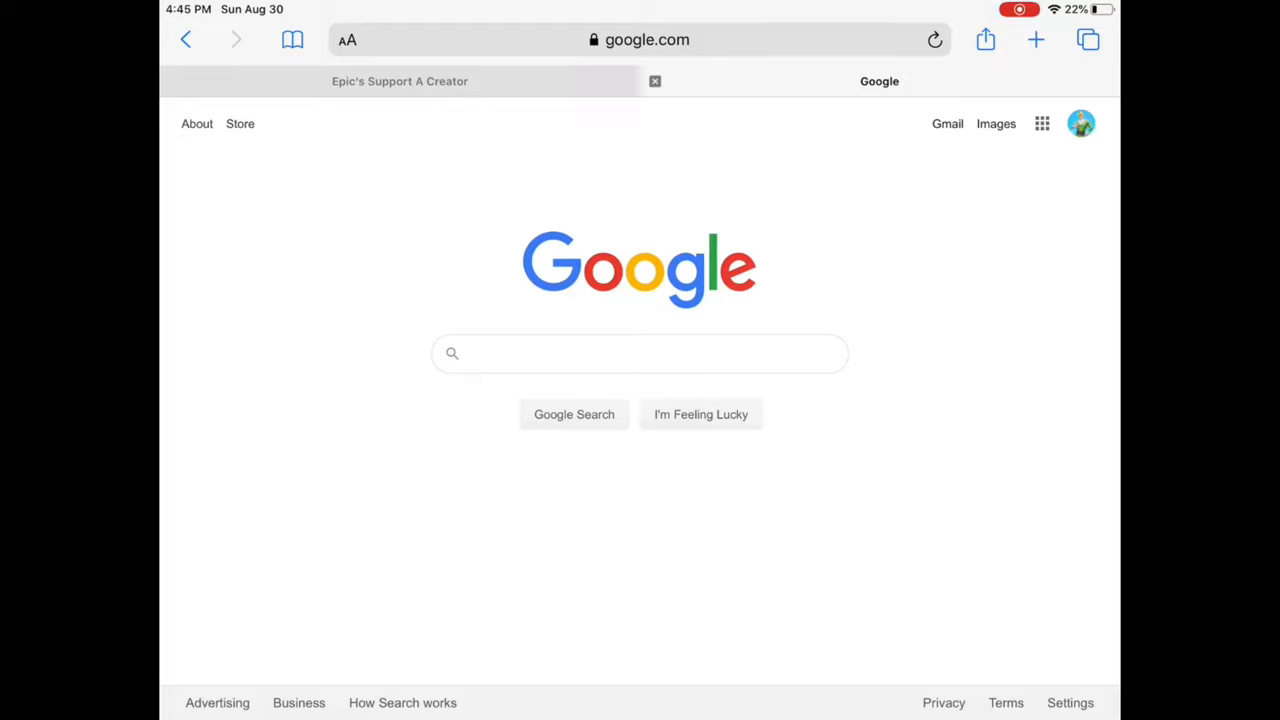
Step: Load youtube.com in Safari and open the profile avatar's account menu
{"action": "left_click", "coordinate": [640, 39]}
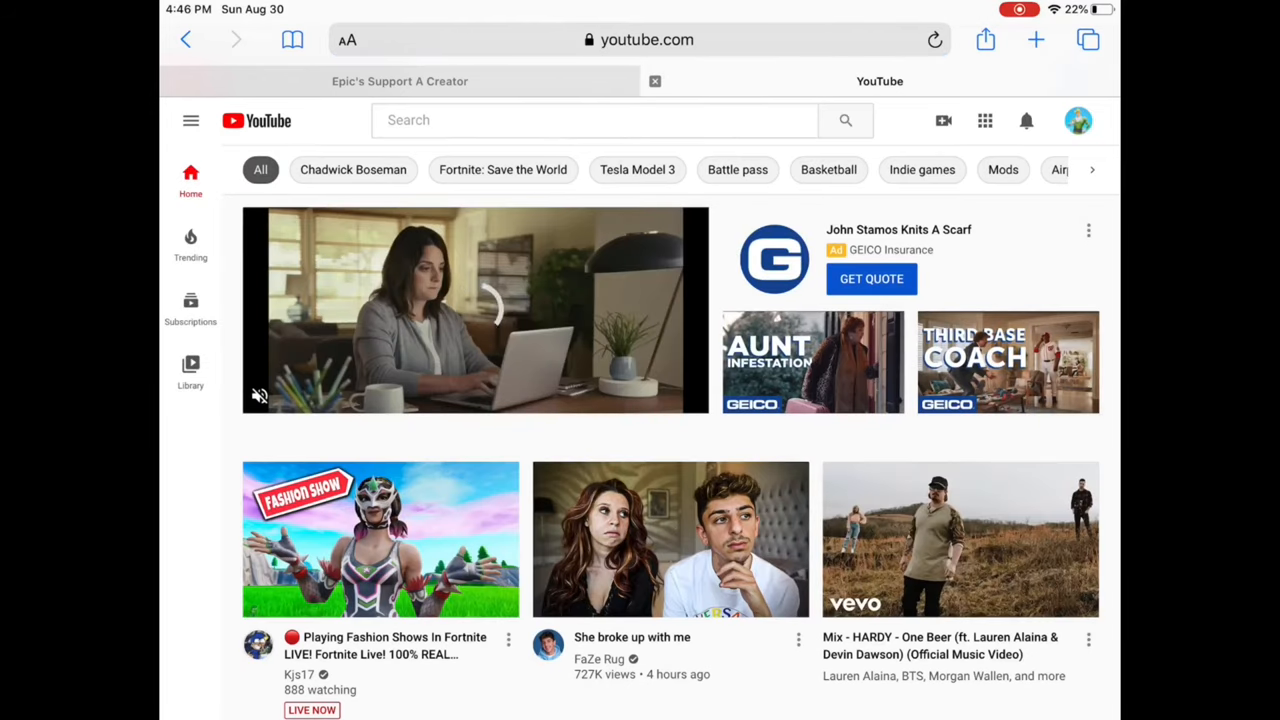
{"action": "left_click", "coordinate": [1078, 120]}
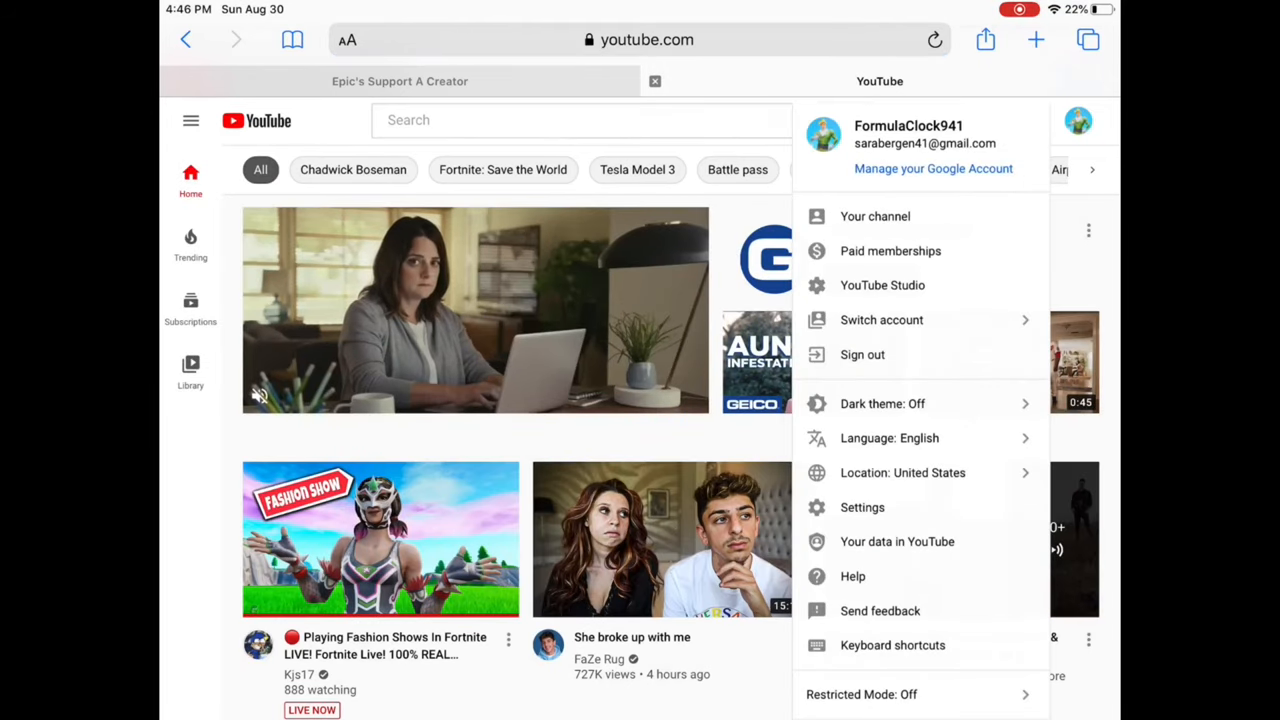
Step: Open YouTube Studio's Content list and the top unlisted 5-second video's Details page
{"action": "left_click", "coordinate": [882, 285]}
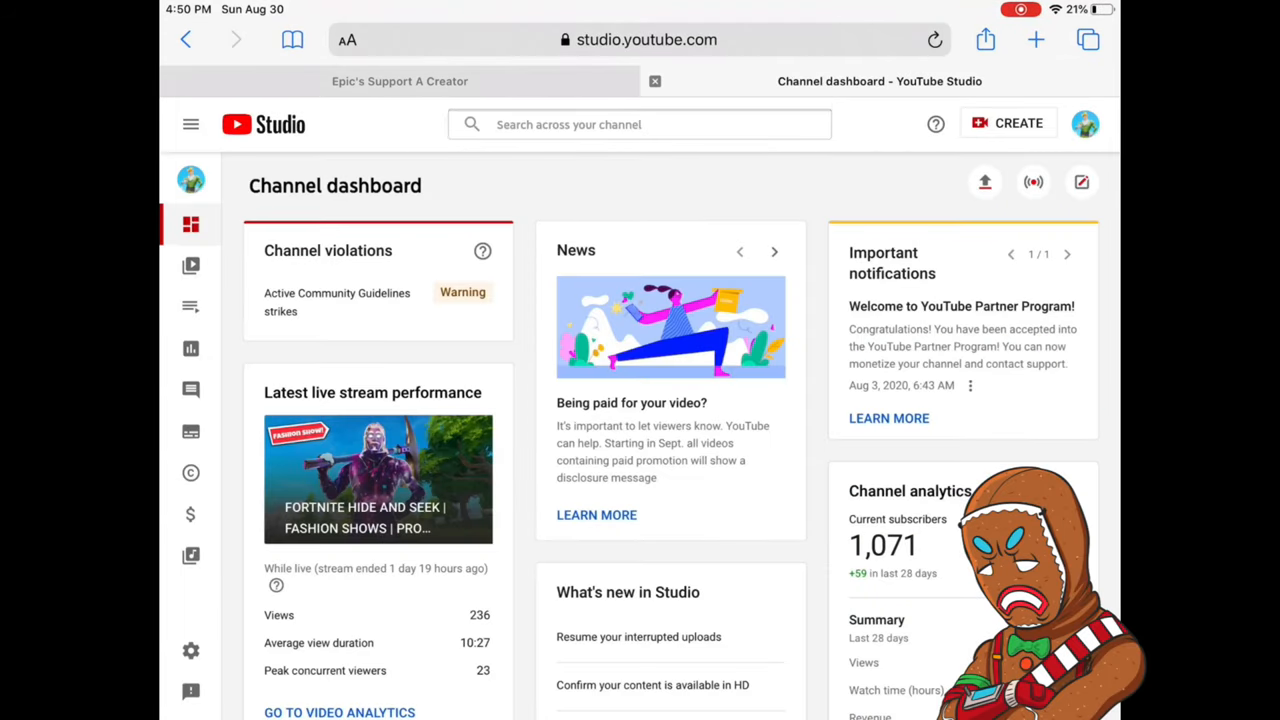
{"action": "scroll", "scroll_direction": "down", "scroll_amount": 3}
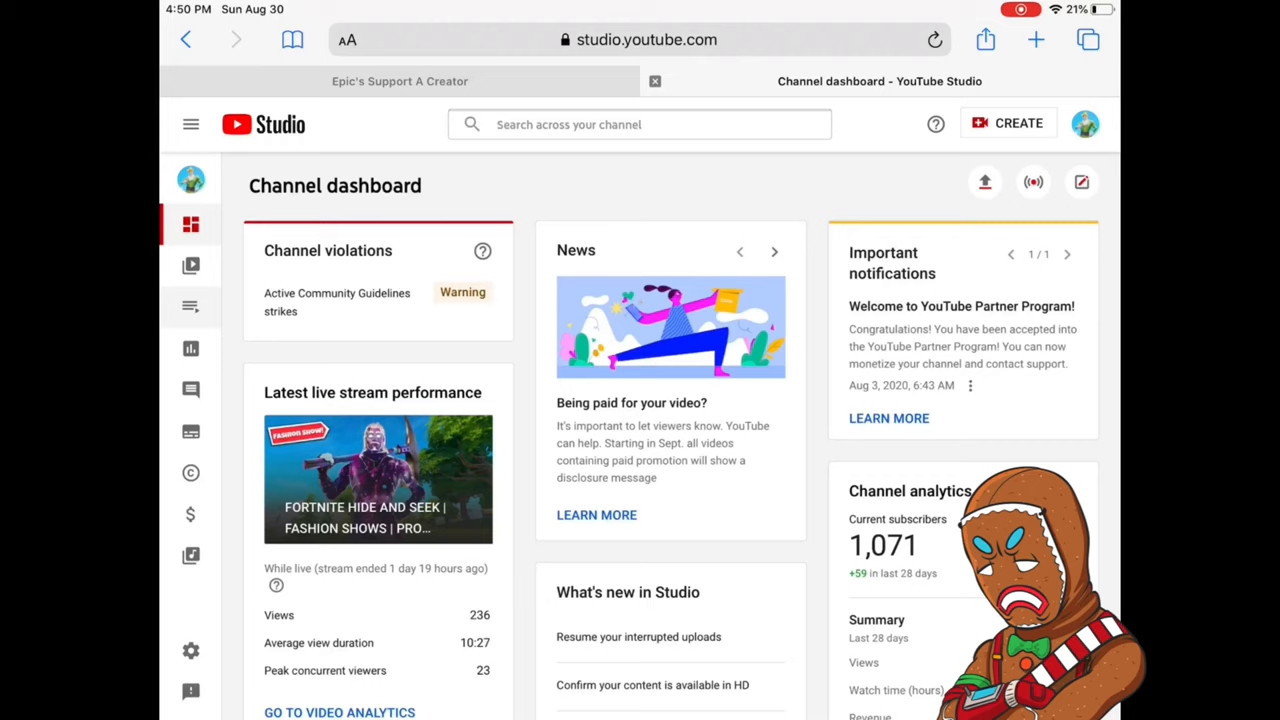
{"action": "left_click", "coordinate": [190, 265]}
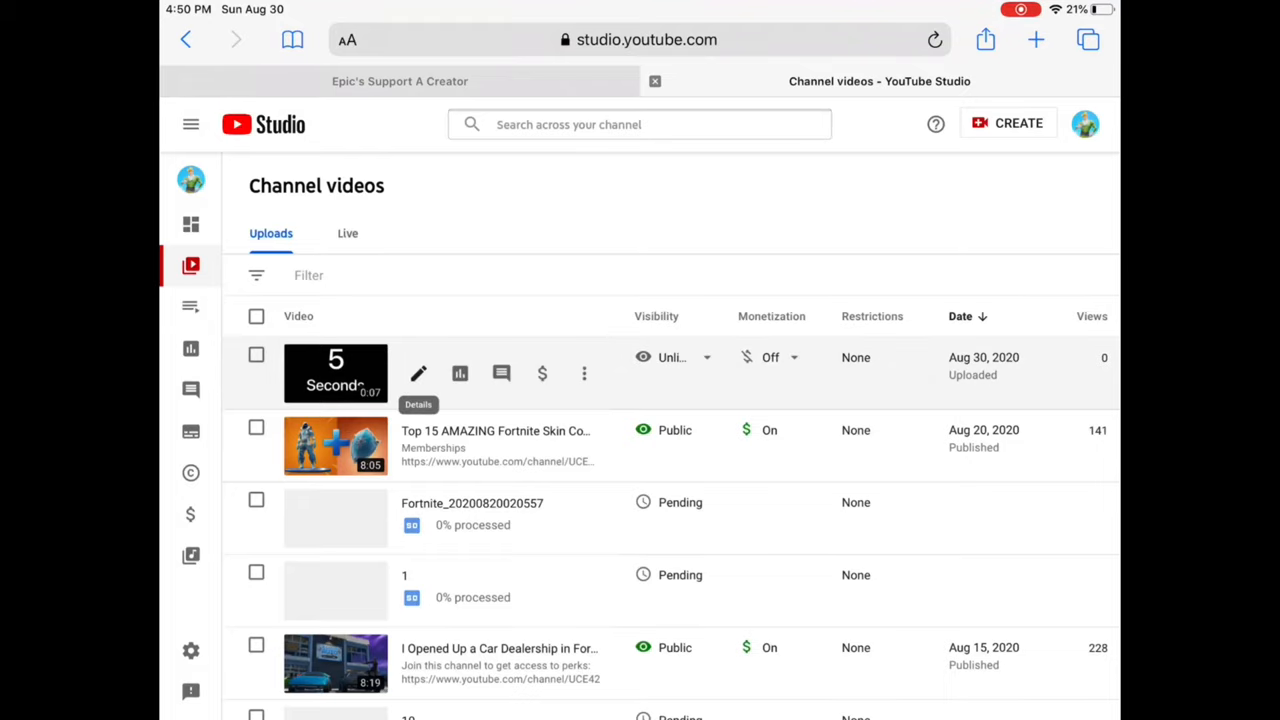
{"action": "left_click", "coordinate": [418, 373]}
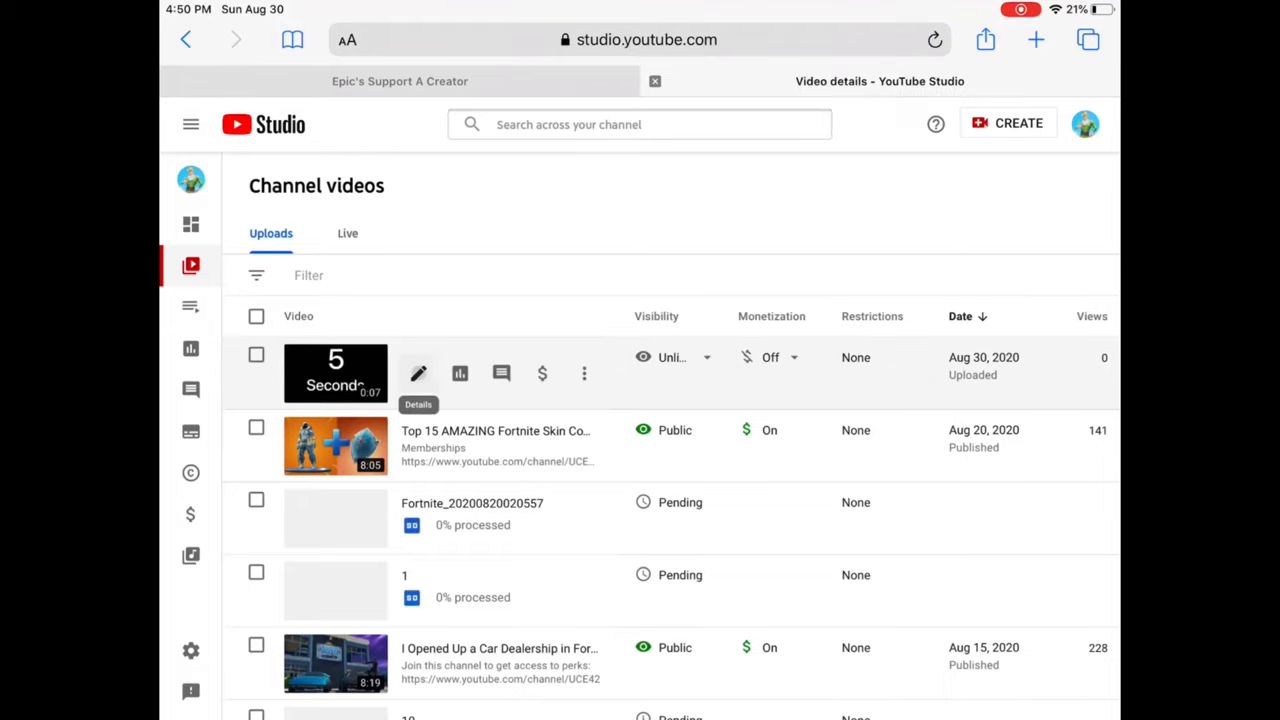
Step: Scroll the video details to the Thumbnail section and choose Upload thumbnail
{"action": "left_click", "coordinate": [418, 373]}
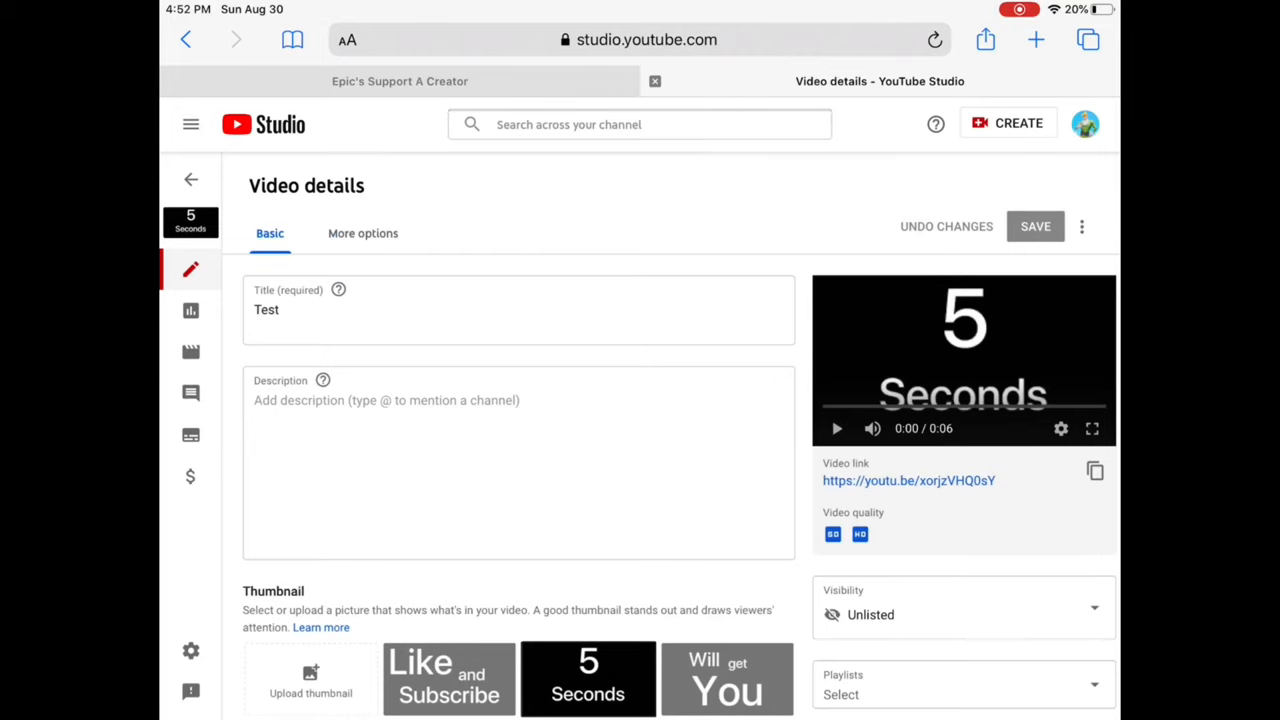
{"action": "scroll", "scroll_direction": "down", "scroll_amount": 3}
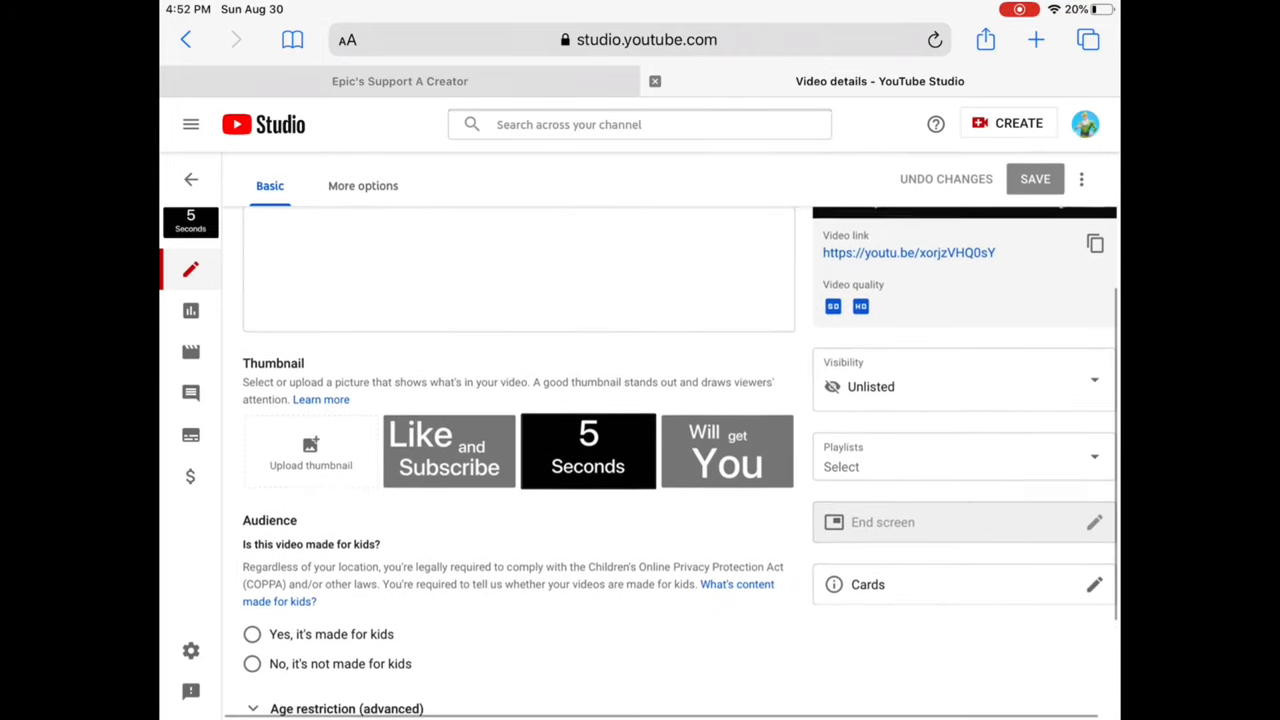
{"action": "scroll", "scroll_direction": "down", "scroll_amount": 3}
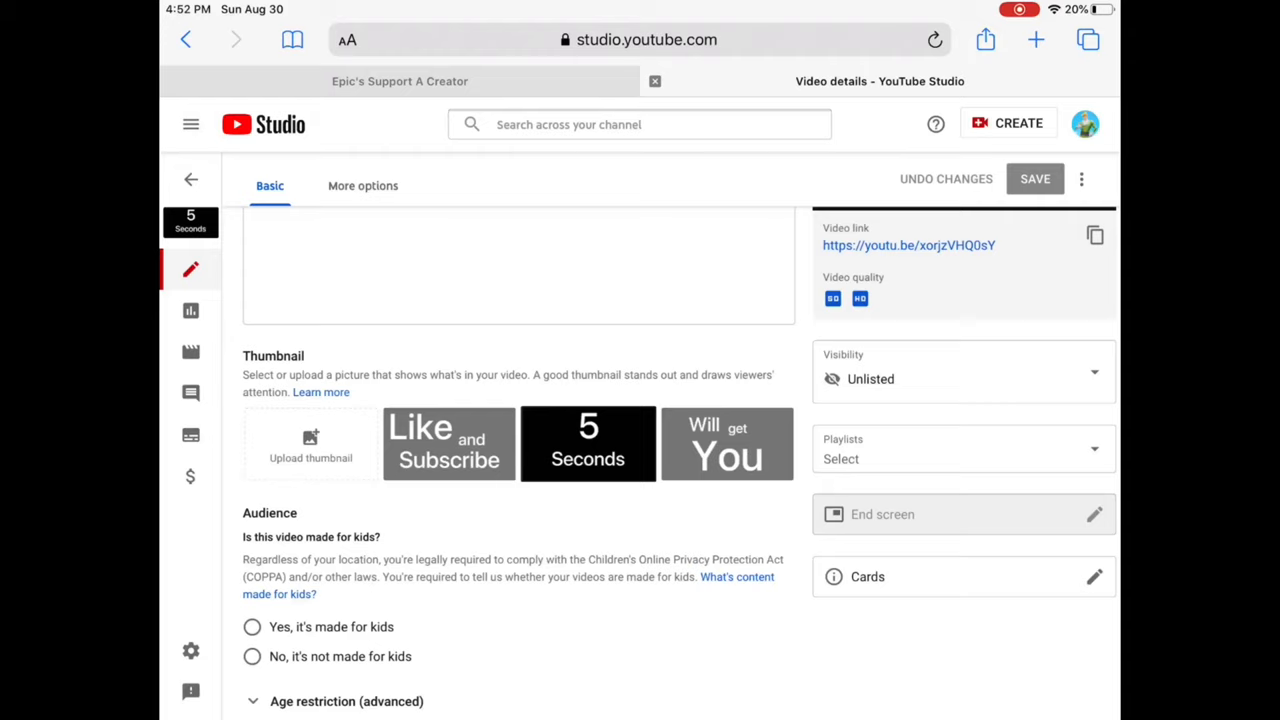
{"action": "left_click", "coordinate": [310, 444]}
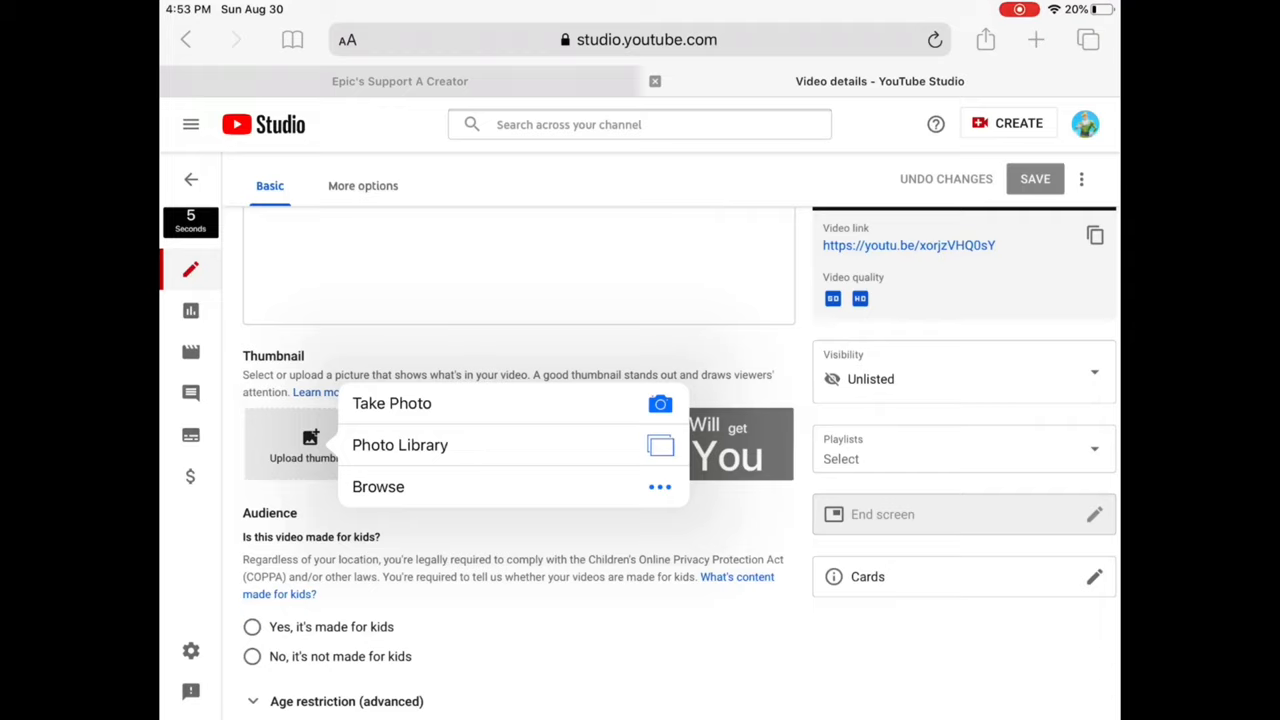
Step: Pick the black-and-white dancing figure from All Photos in Photo Library and confirm with Done
{"action": "left_click", "coordinate": [399, 445]}
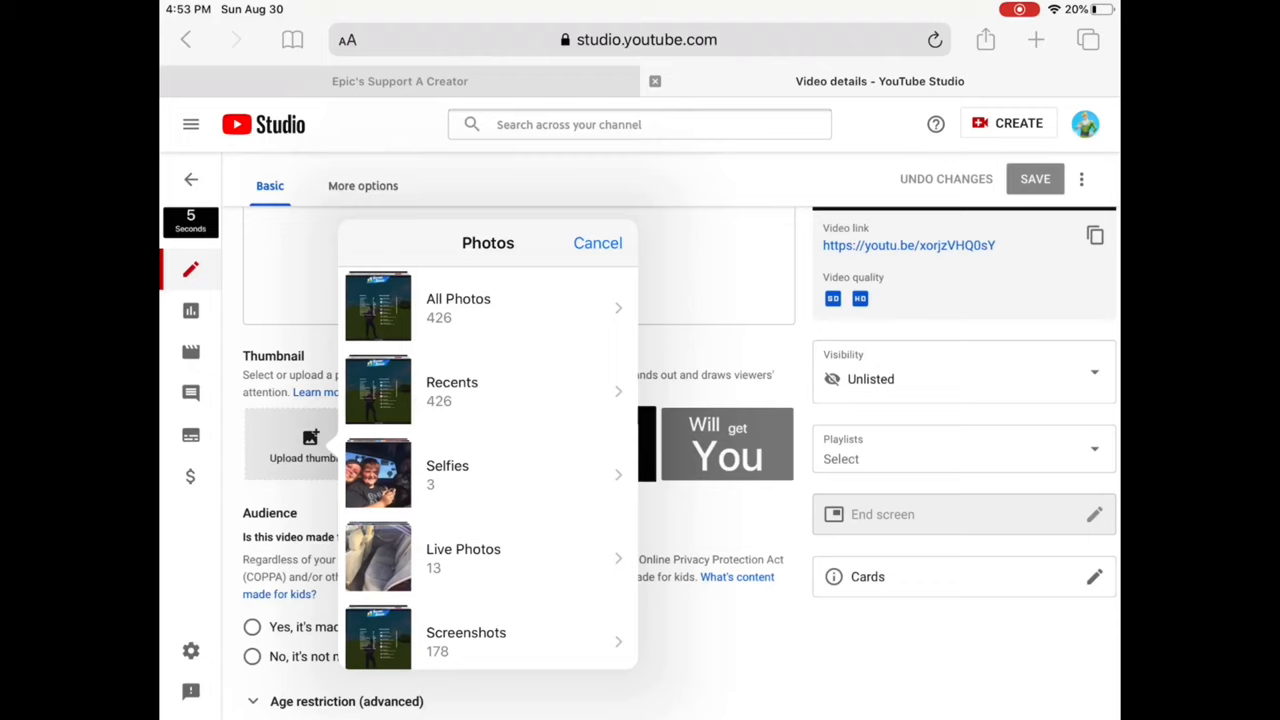
{"action": "left_click", "coordinate": [458, 307]}
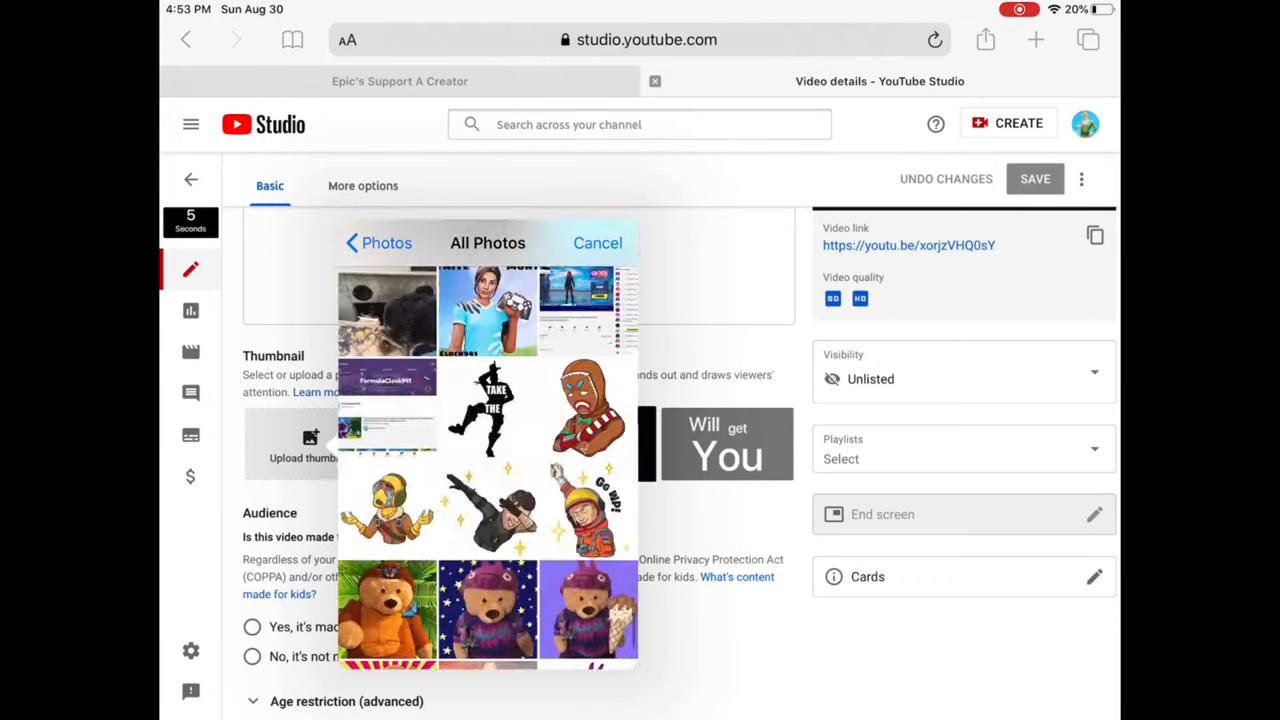
{"action": "left_click", "coordinate": [487, 420]}
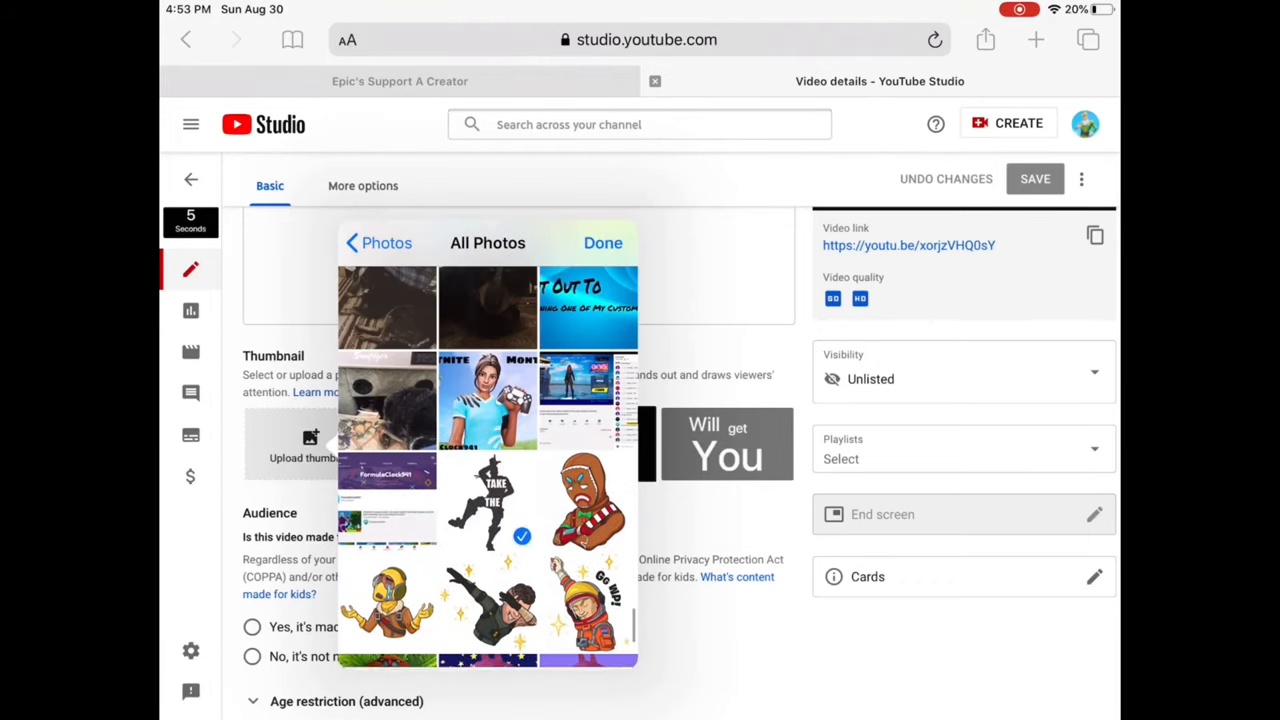
{"action": "left_click", "coordinate": [603, 242]}
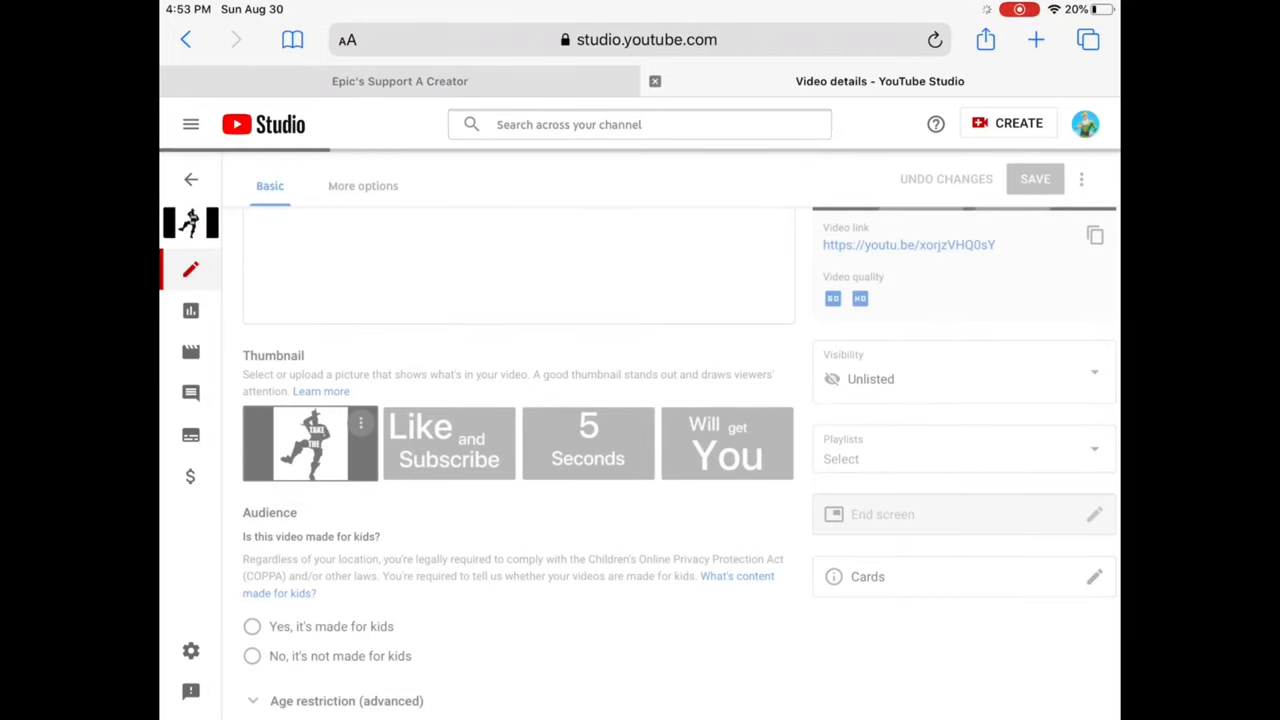
Step: Go back to Content, open the Live tab, then tick and untick select-all
{"action": "left_click", "coordinate": [1035, 178]}
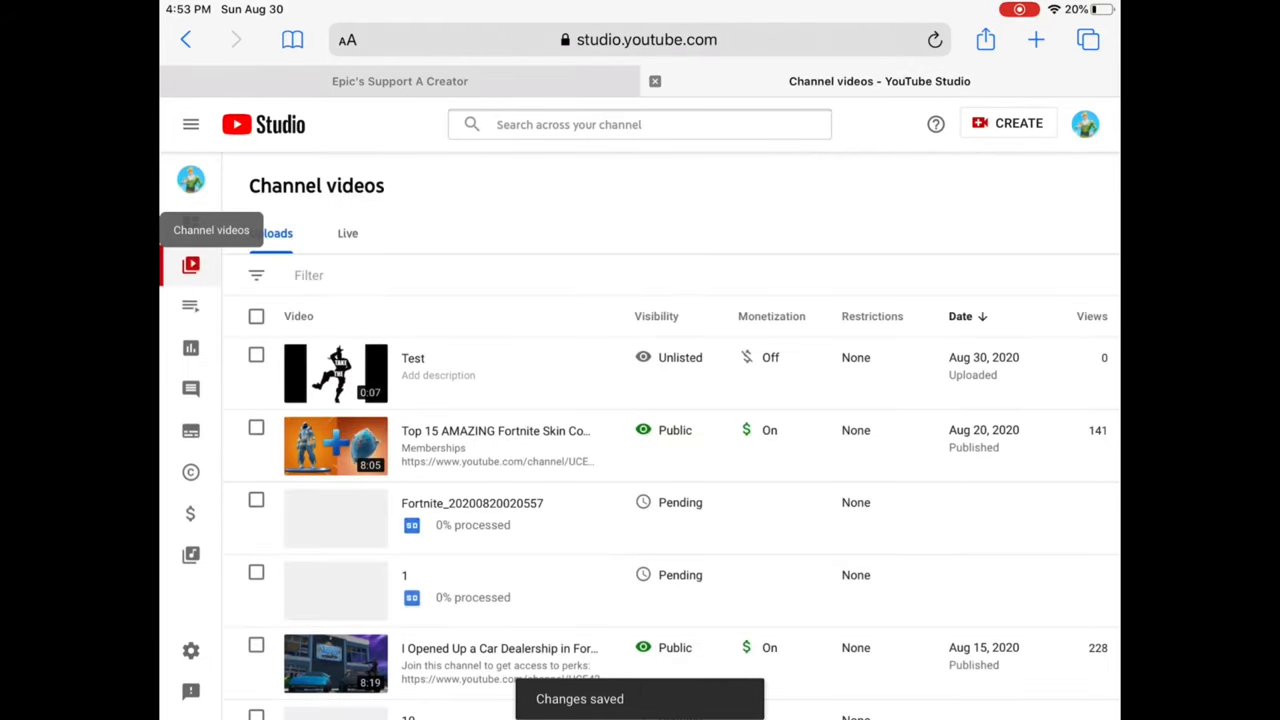
{"action": "left_click", "coordinate": [347, 233]}
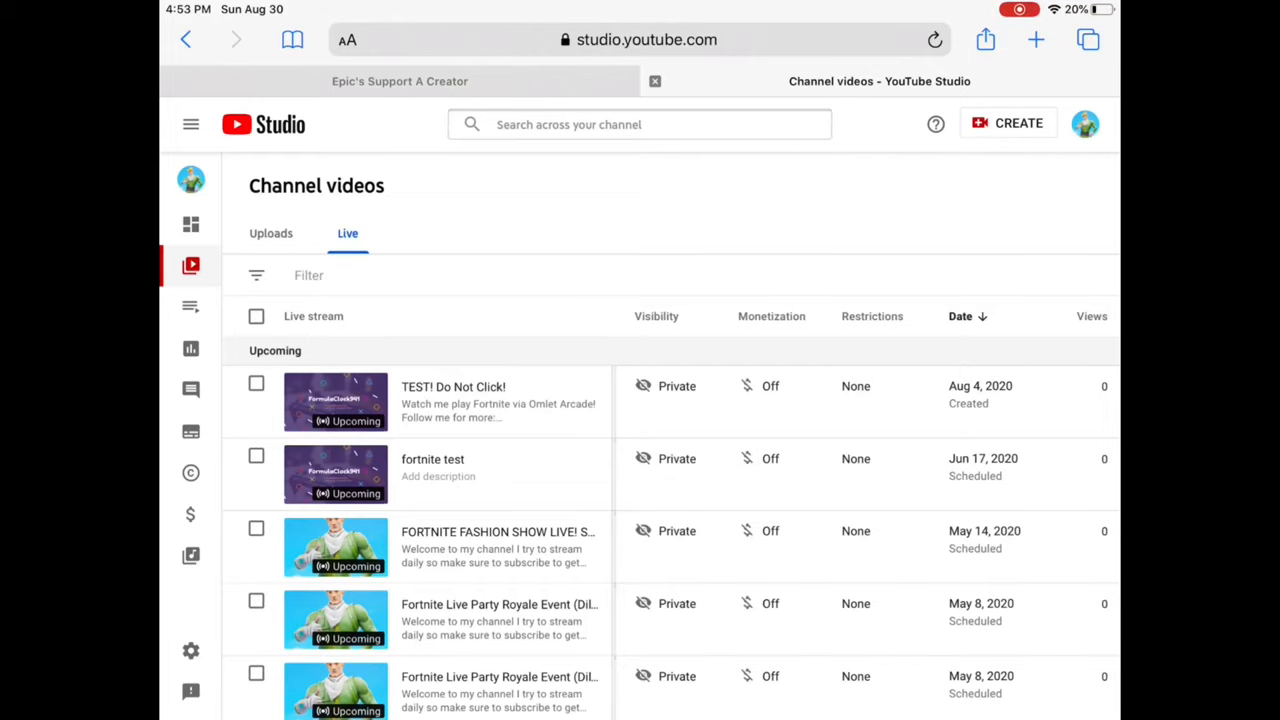
{"action": "left_click", "coordinate": [256, 316]}
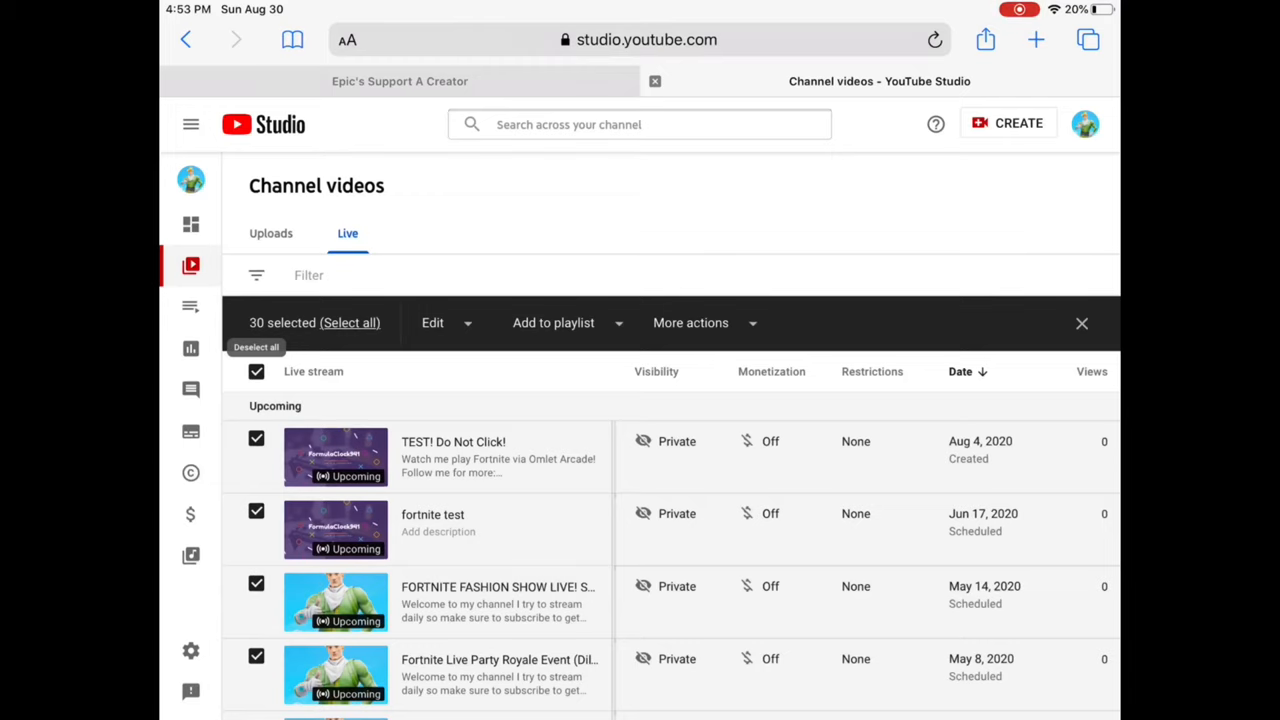
{"action": "left_click", "coordinate": [1081, 322]}
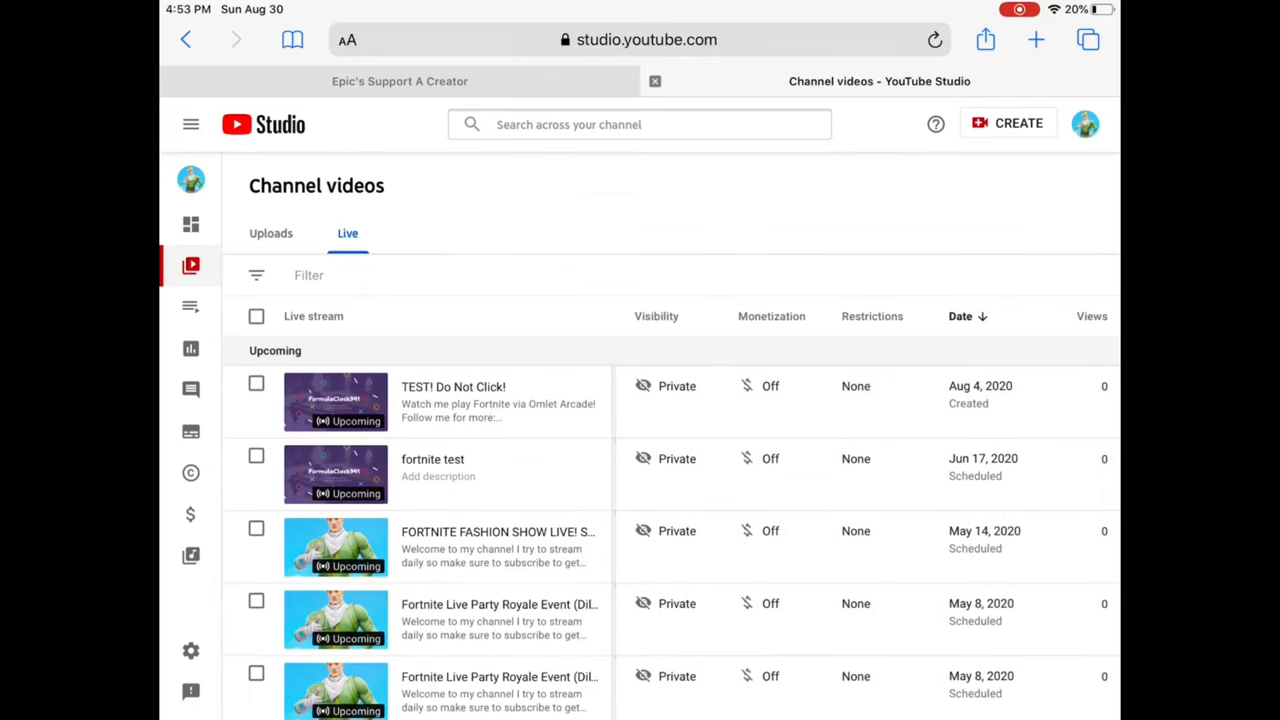